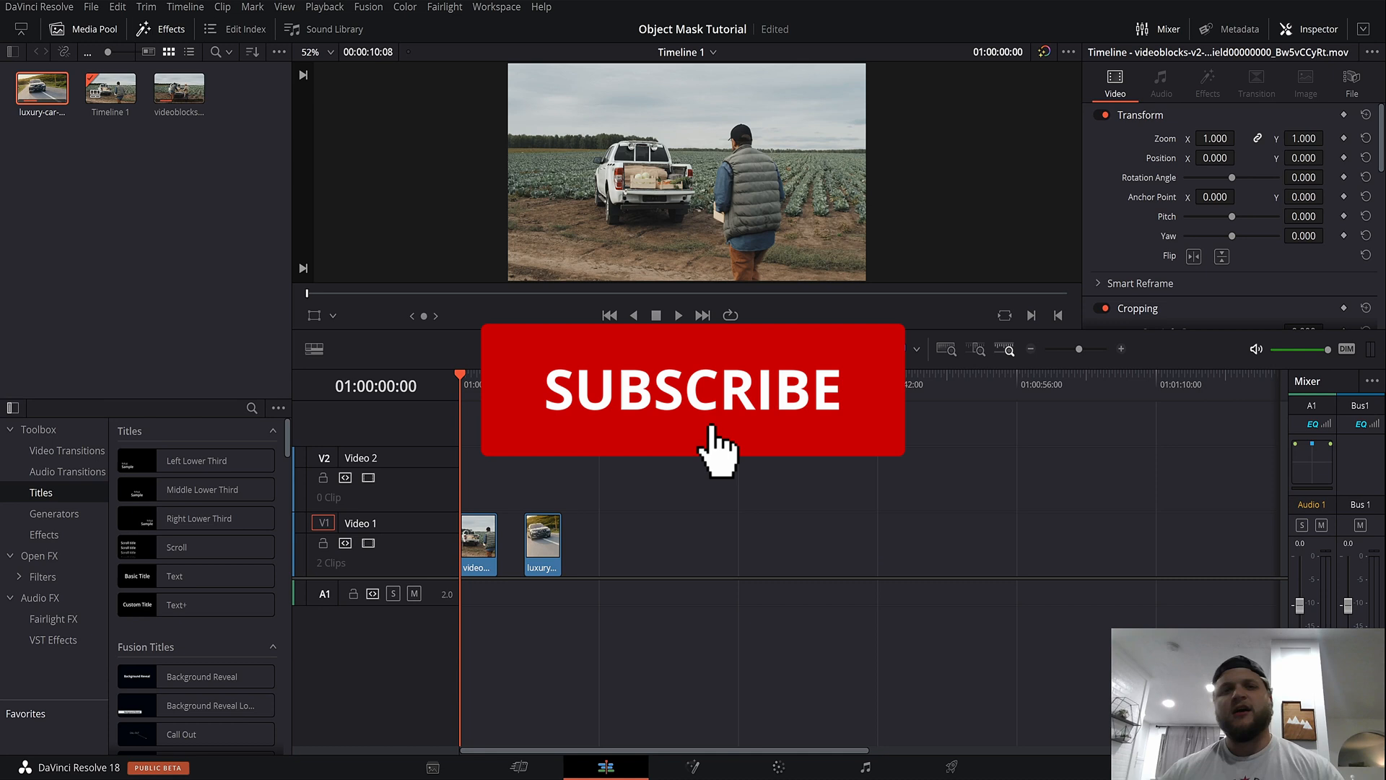
- Switch to the Color page and open Magic Mask in Object mode on the farm clip's node 01
click(692, 390)
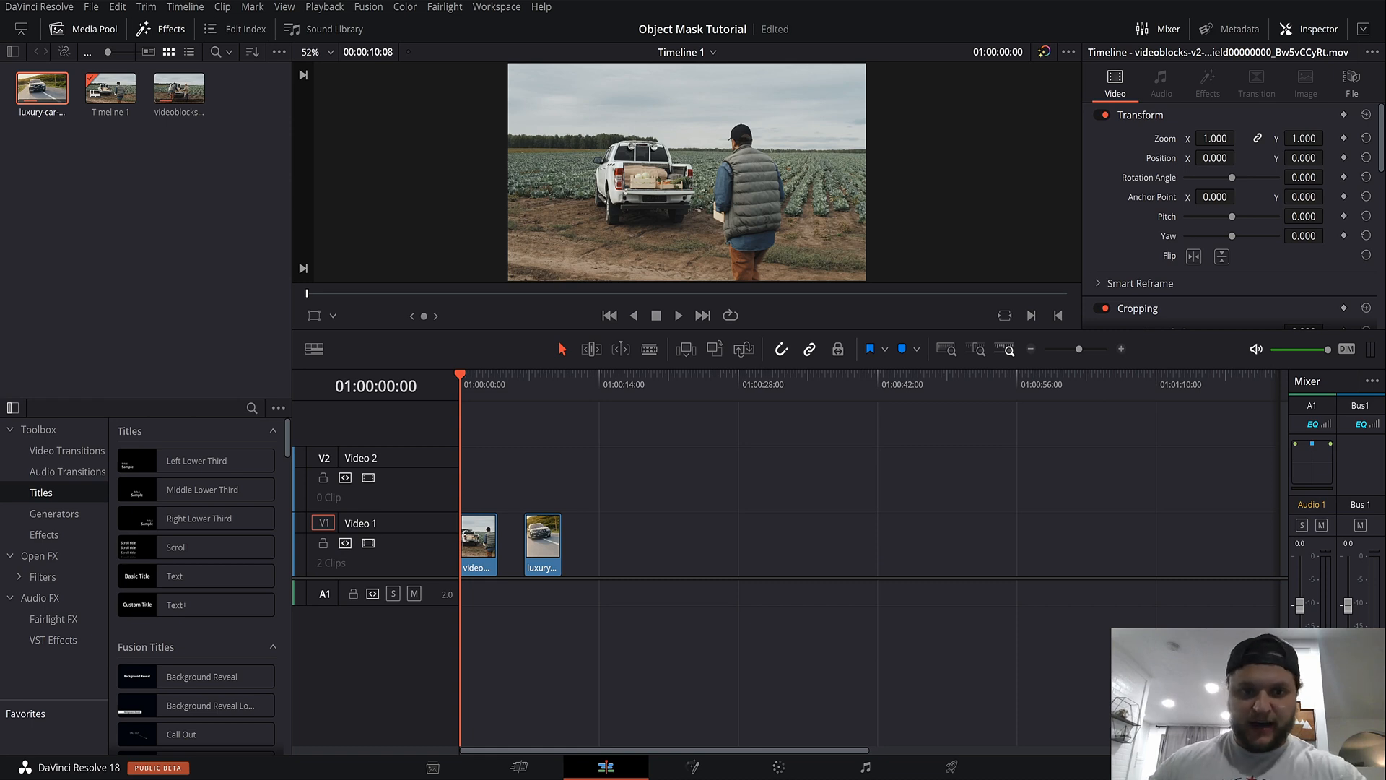
click(678, 315)
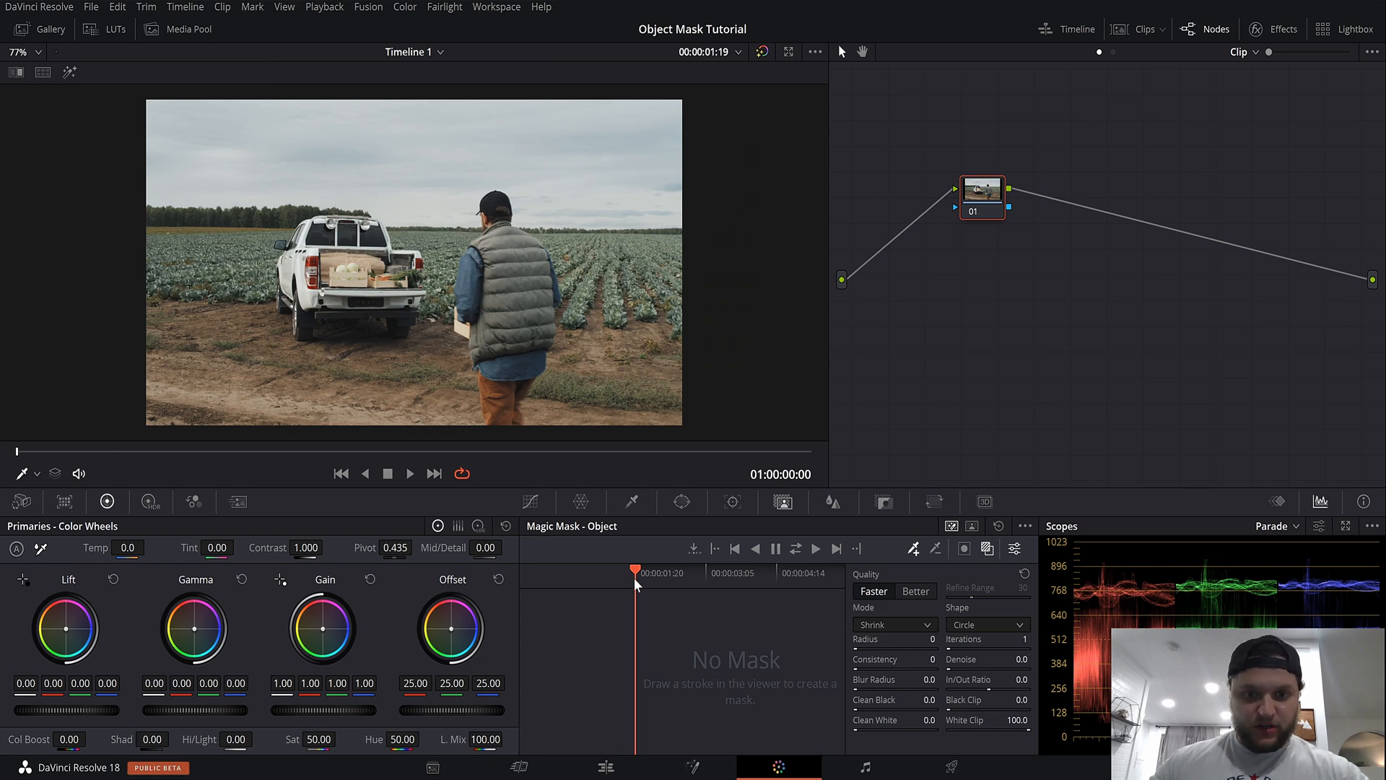
mouse_move(404, 456)
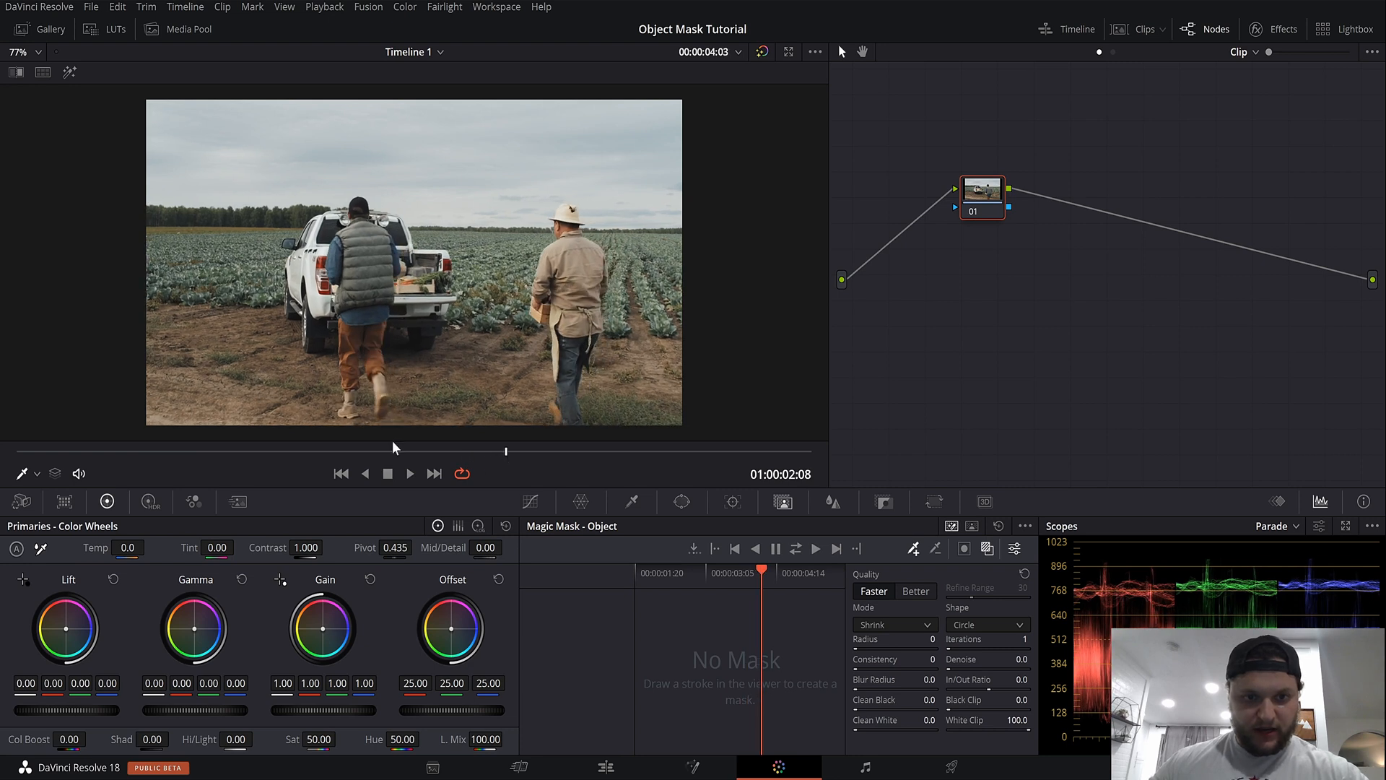
mouse_move(542, 542)
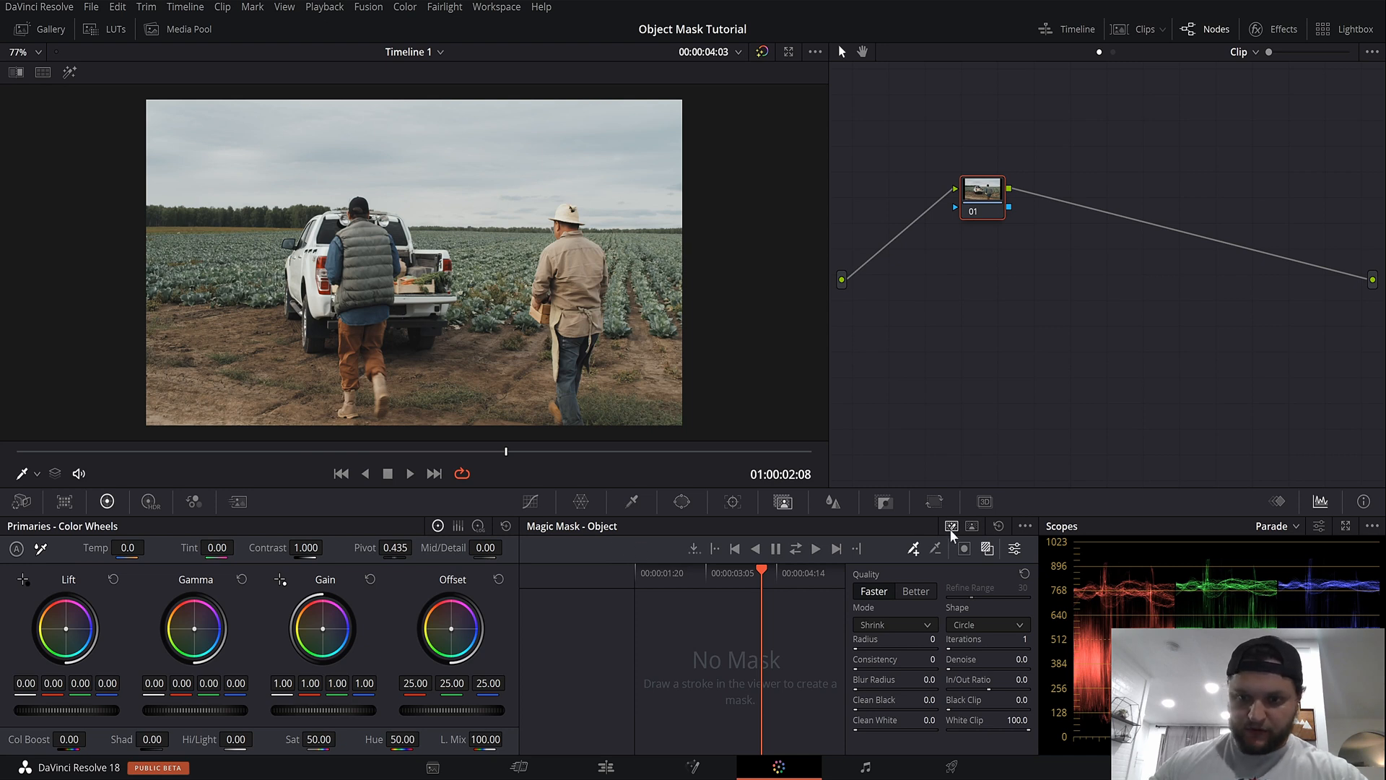
mouse_move(952, 536)
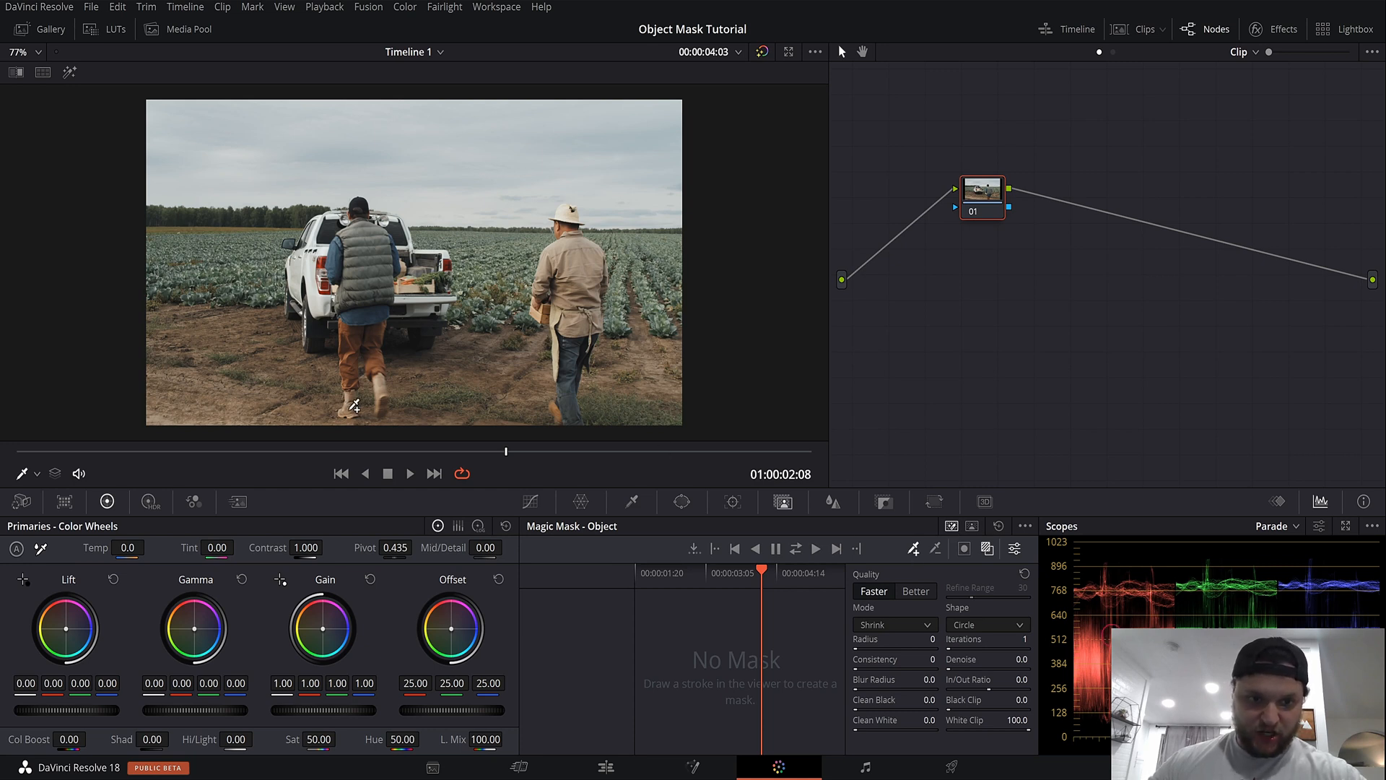
- Paint a Magic Mask stroke over the man in the vest and refine it
drag(337, 255, 353, 405)
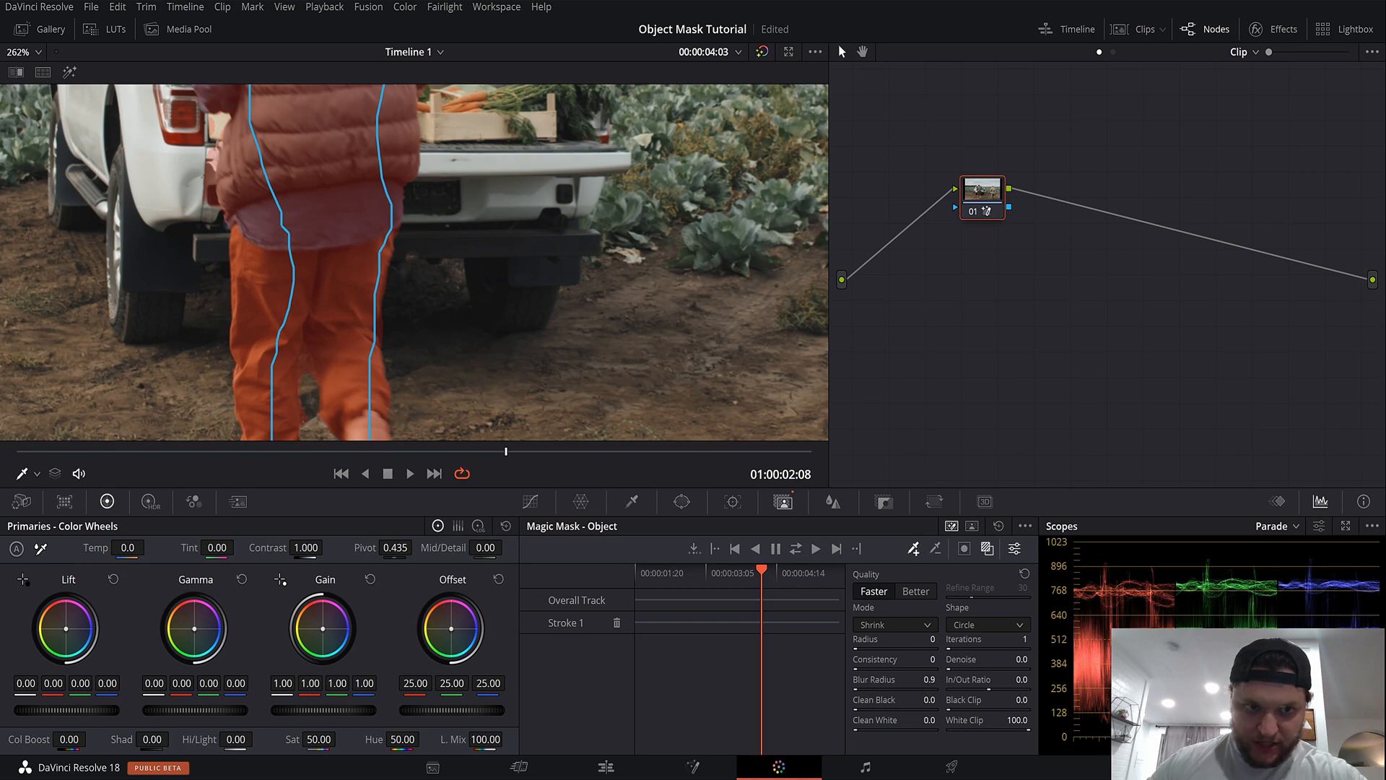
drag(924, 685, 945, 685)
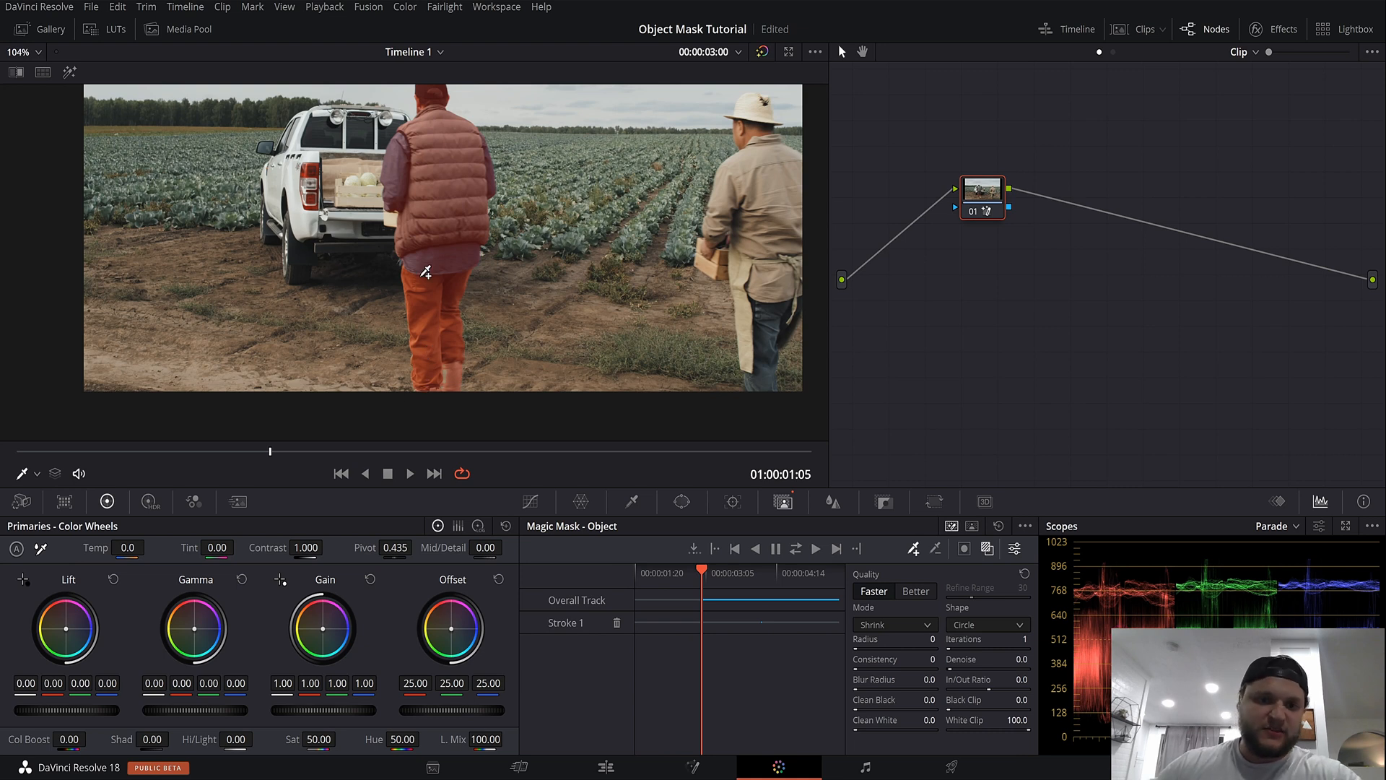
mouse_move(433, 398)
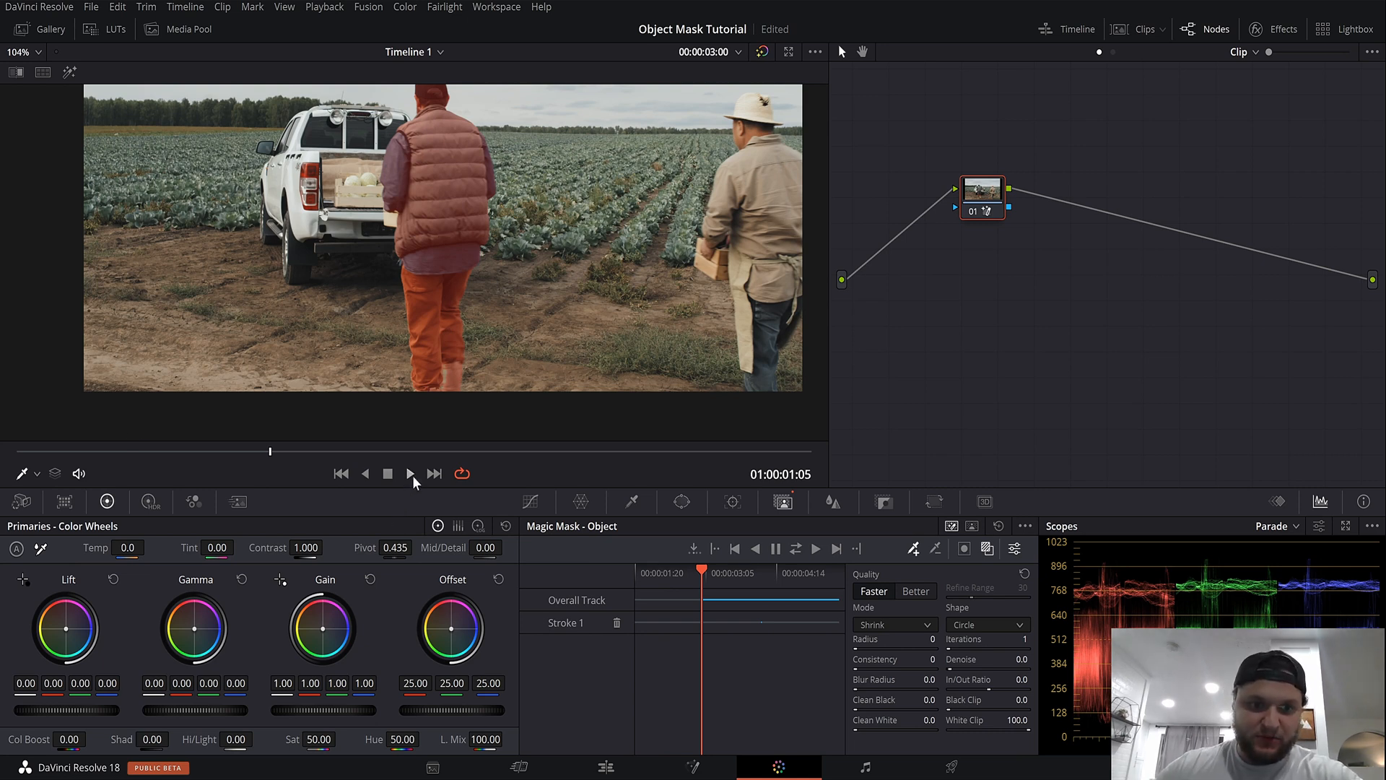
- Track the man's mask backward so it covers him back to the first frame
click(409, 473)
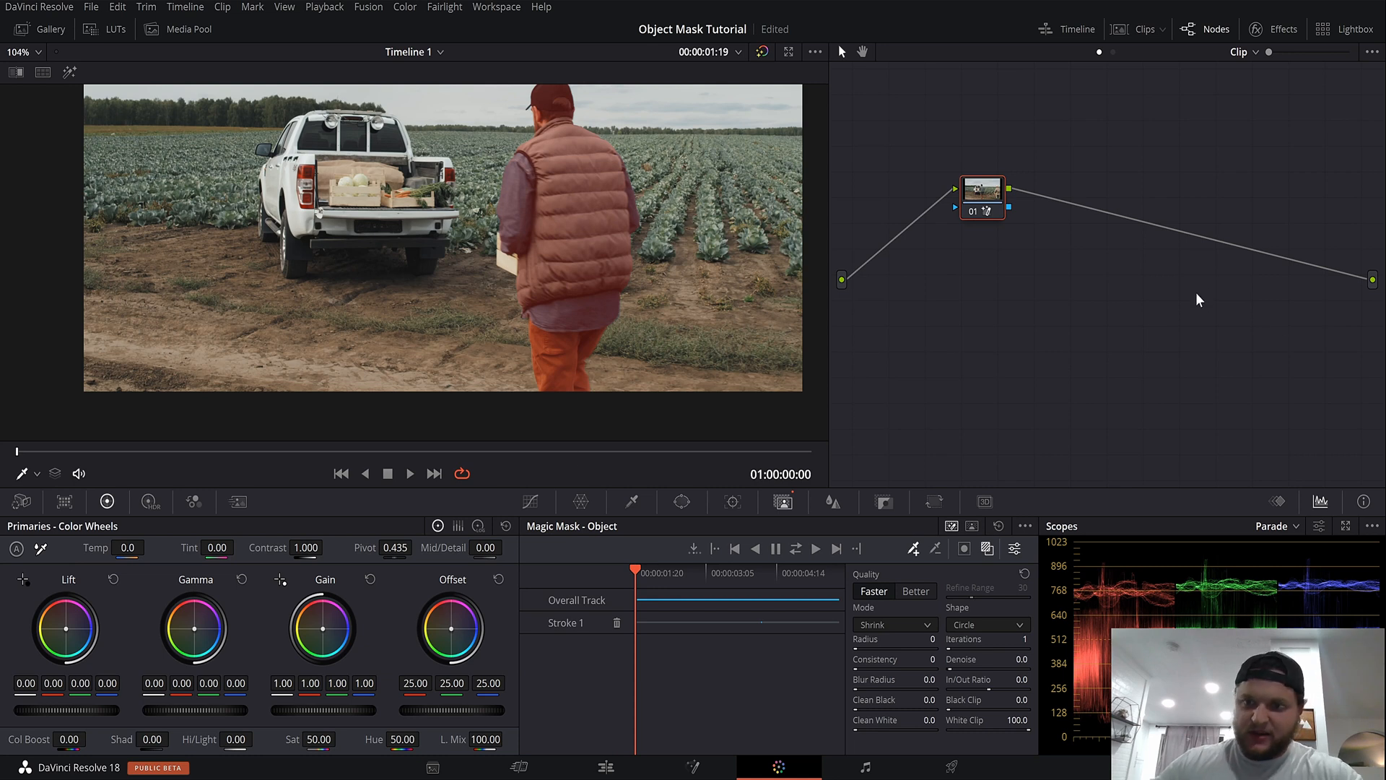
mouse_move(1153, 480)
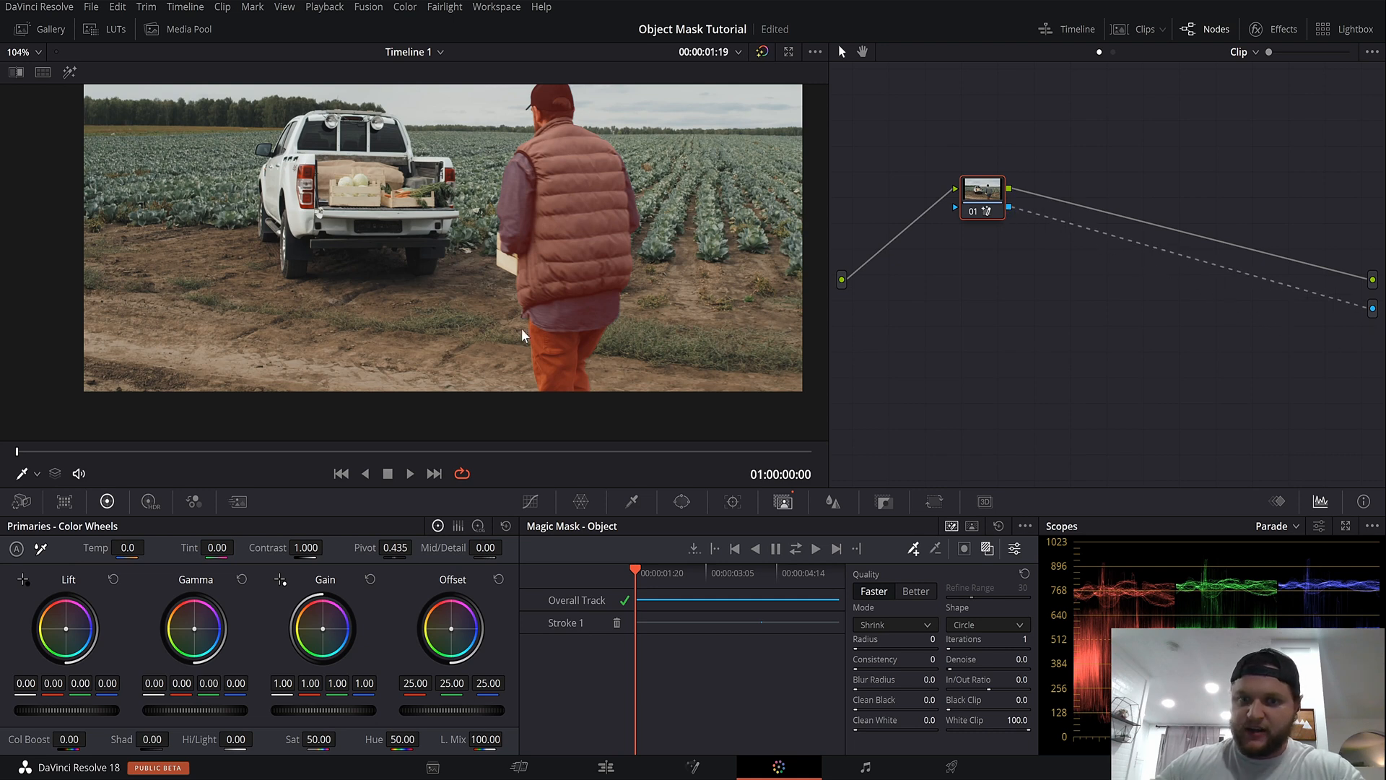
- Preview the man's alpha cutout against black on the Edit page, then return to Color
click(605, 767)
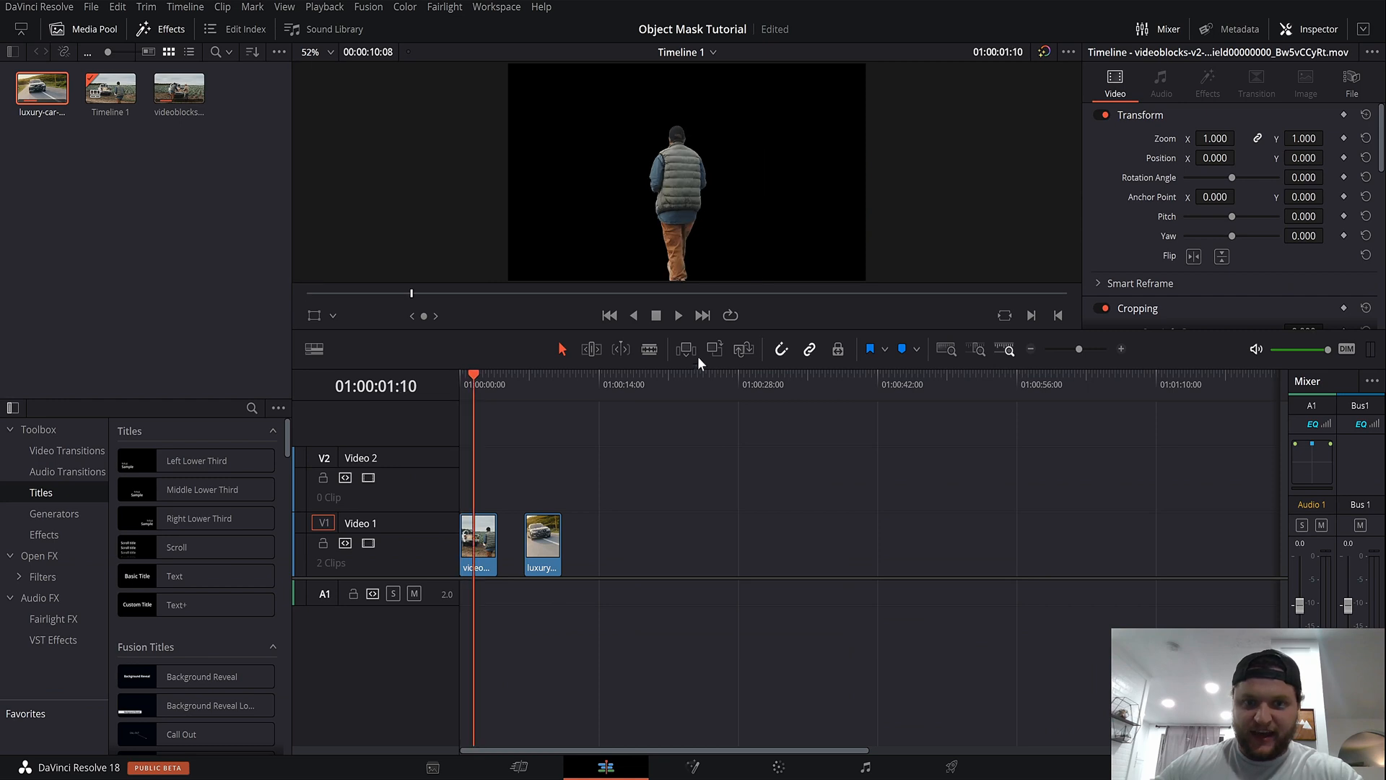
click(677, 314)
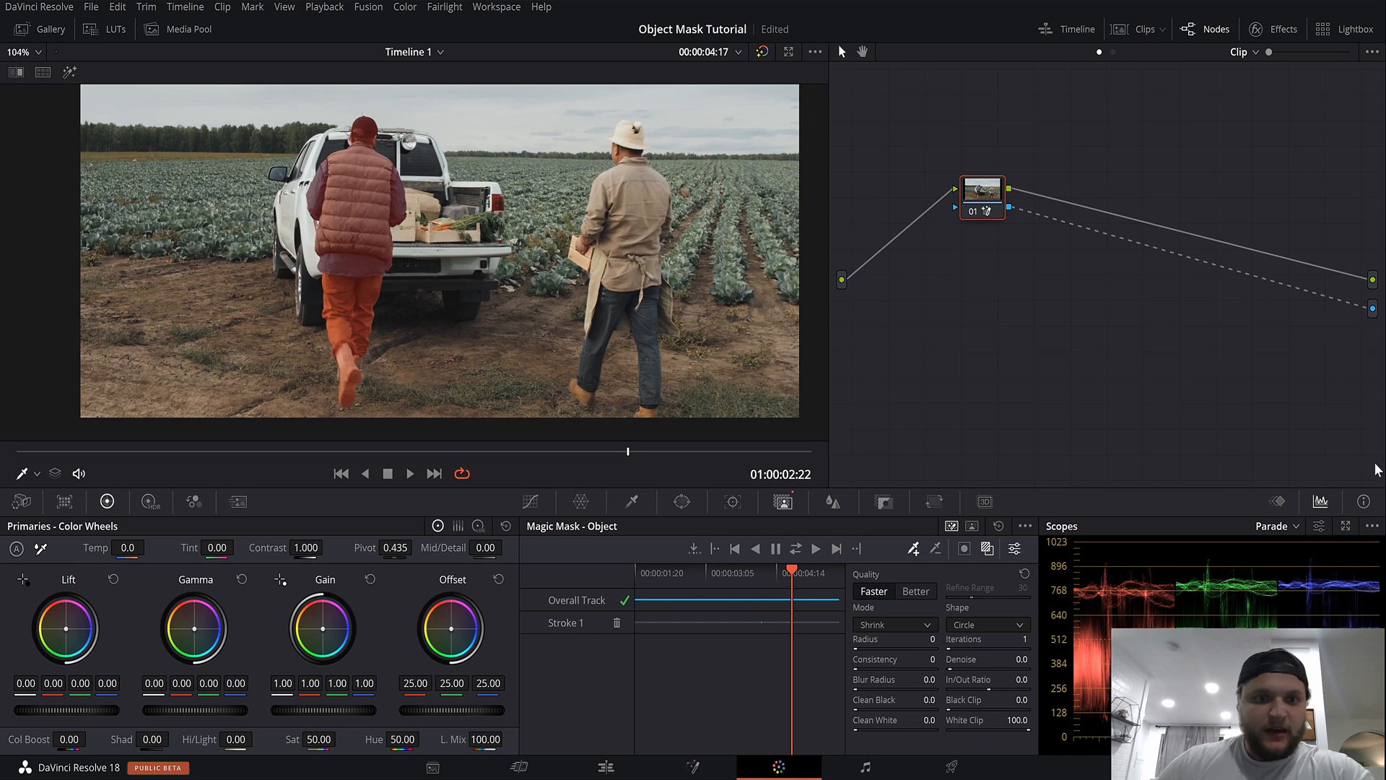
mouse_move(335, 196)
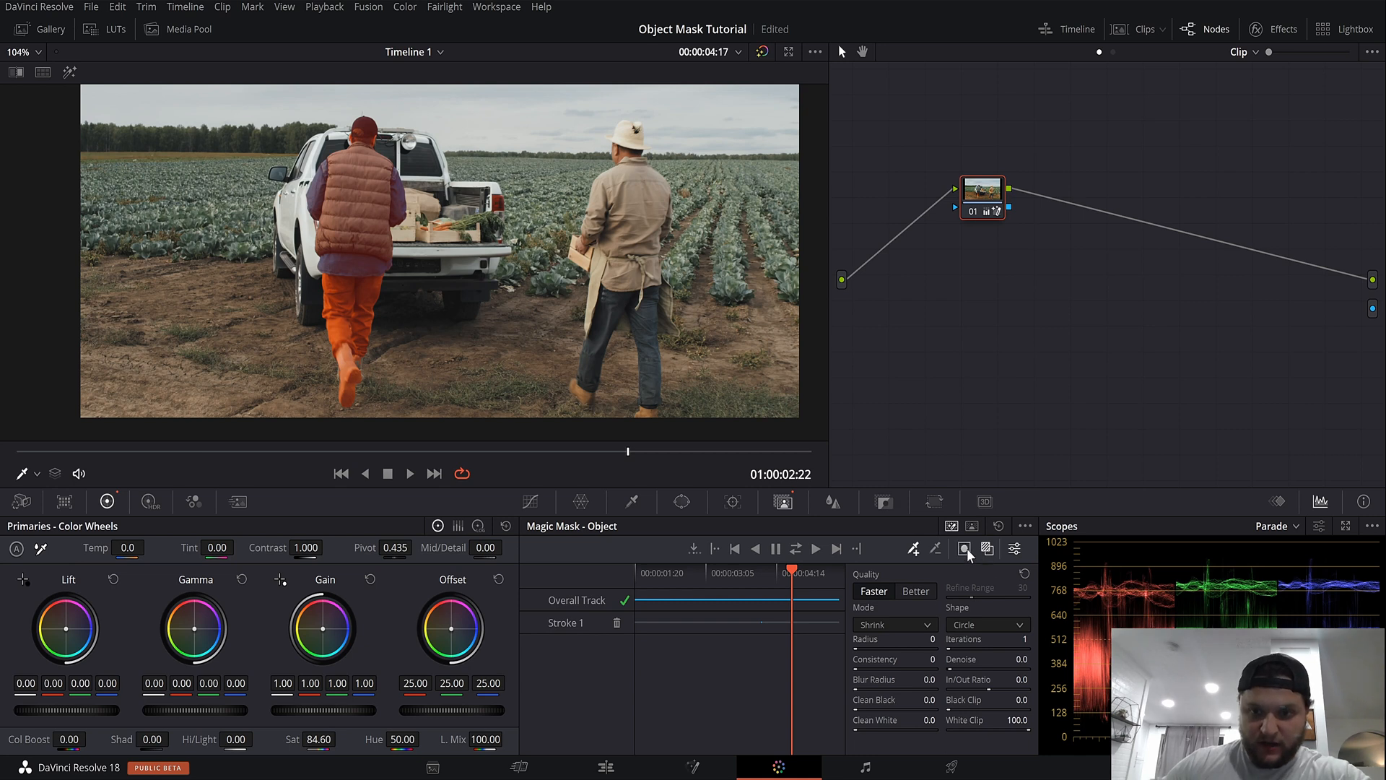
- Set Primaries Sat to 0 and hide the red mask overlay to check the result
click(963, 548)
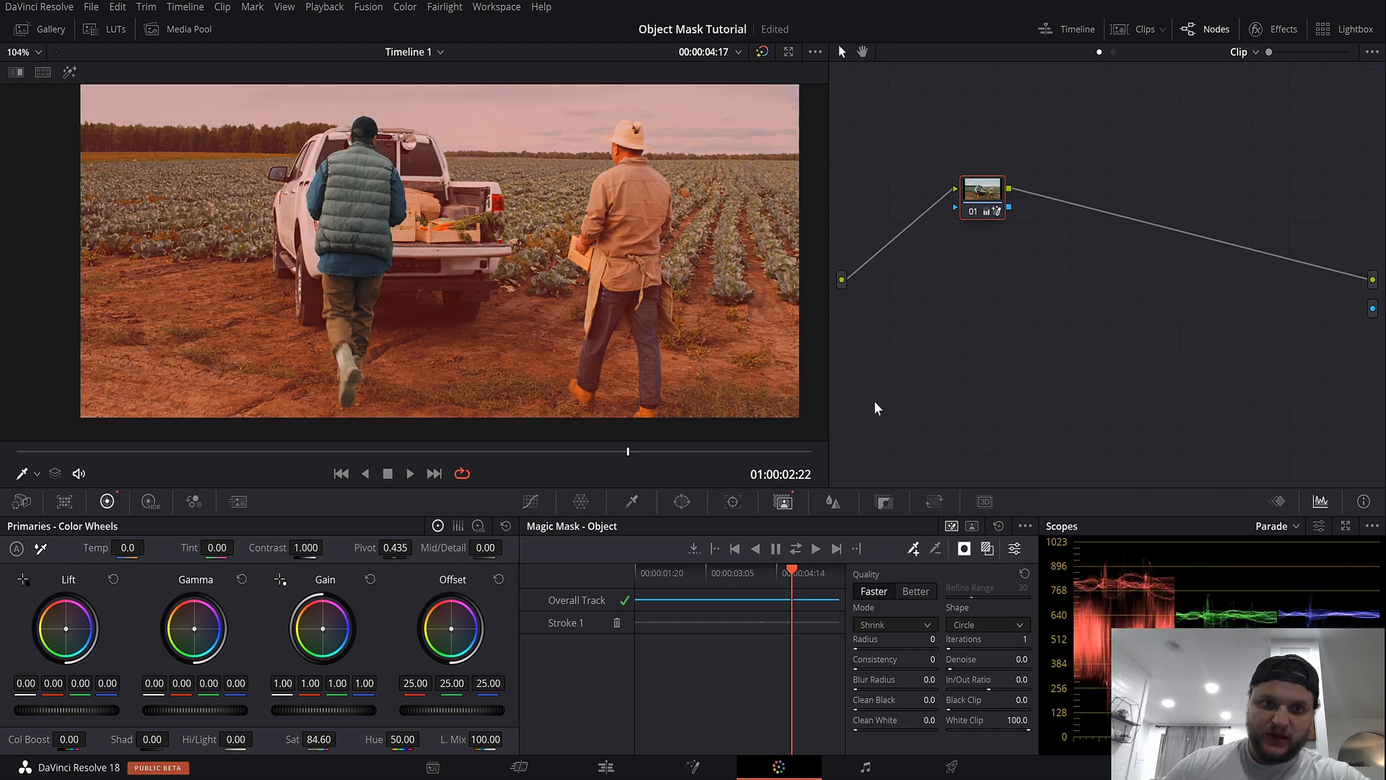
mouse_move(966, 567)
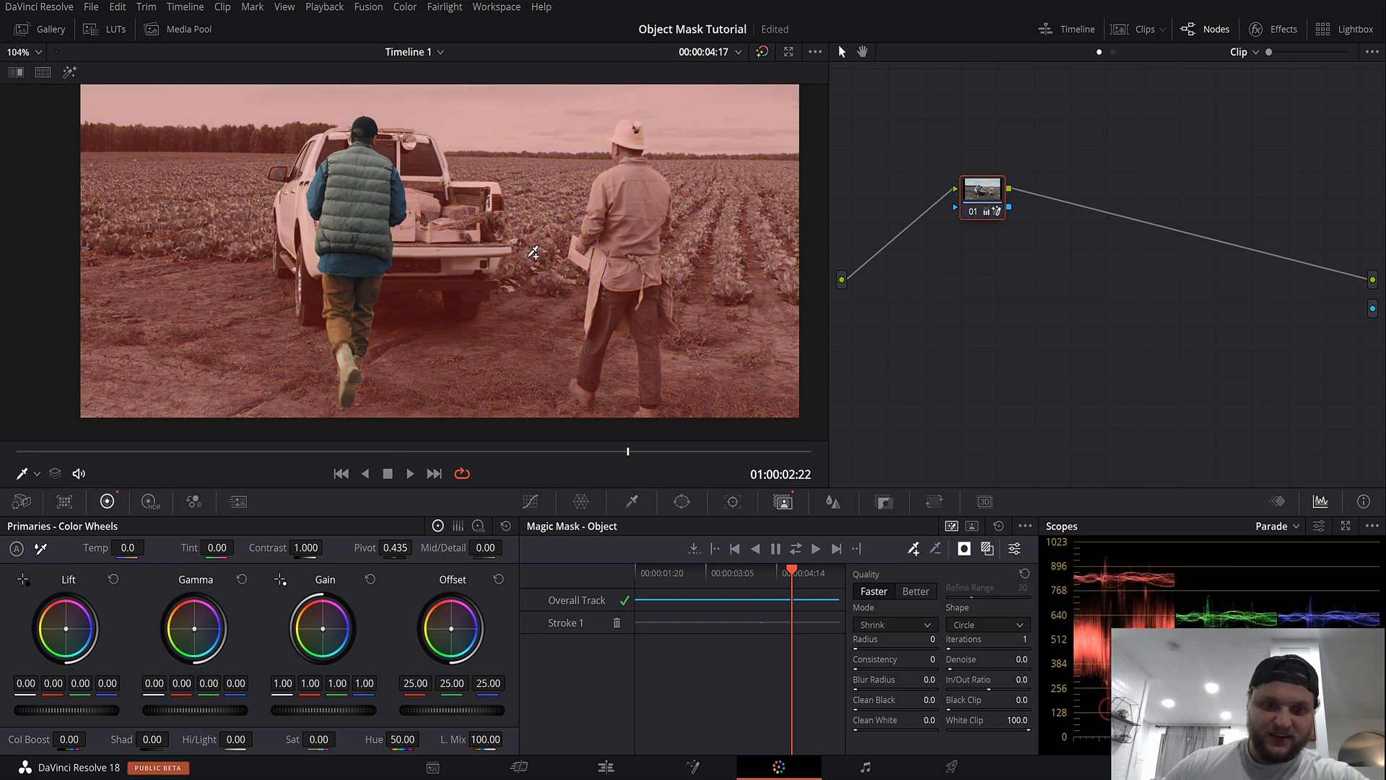
click(964, 548)
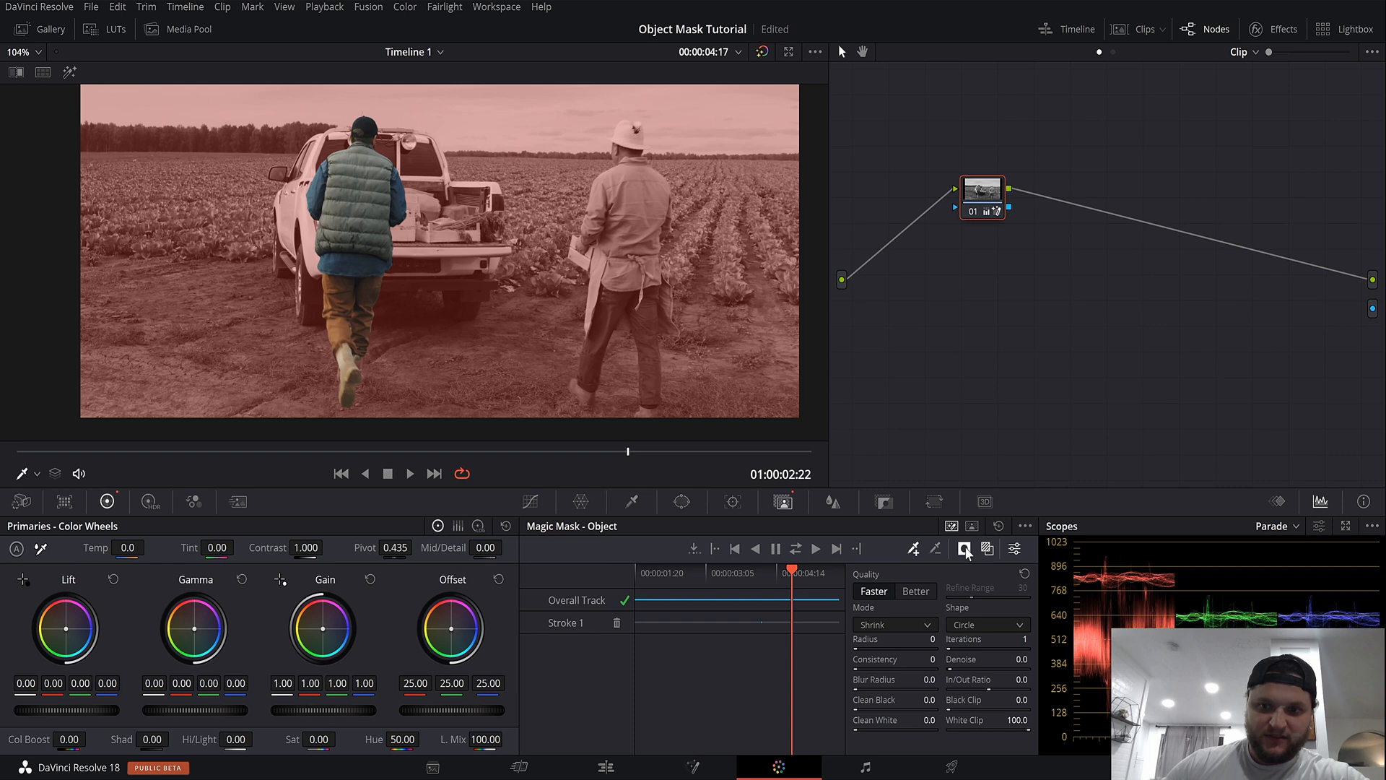
click(964, 549)
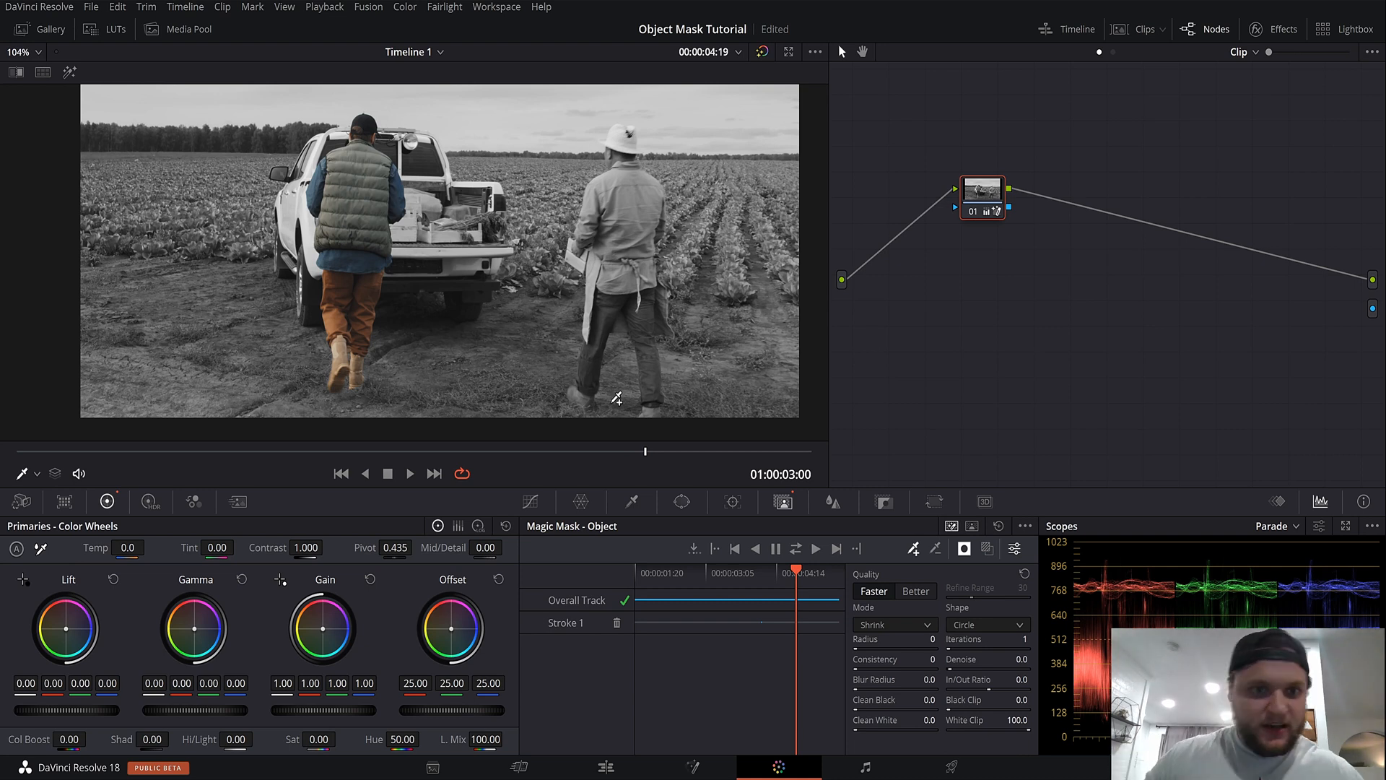
click(1142, 28)
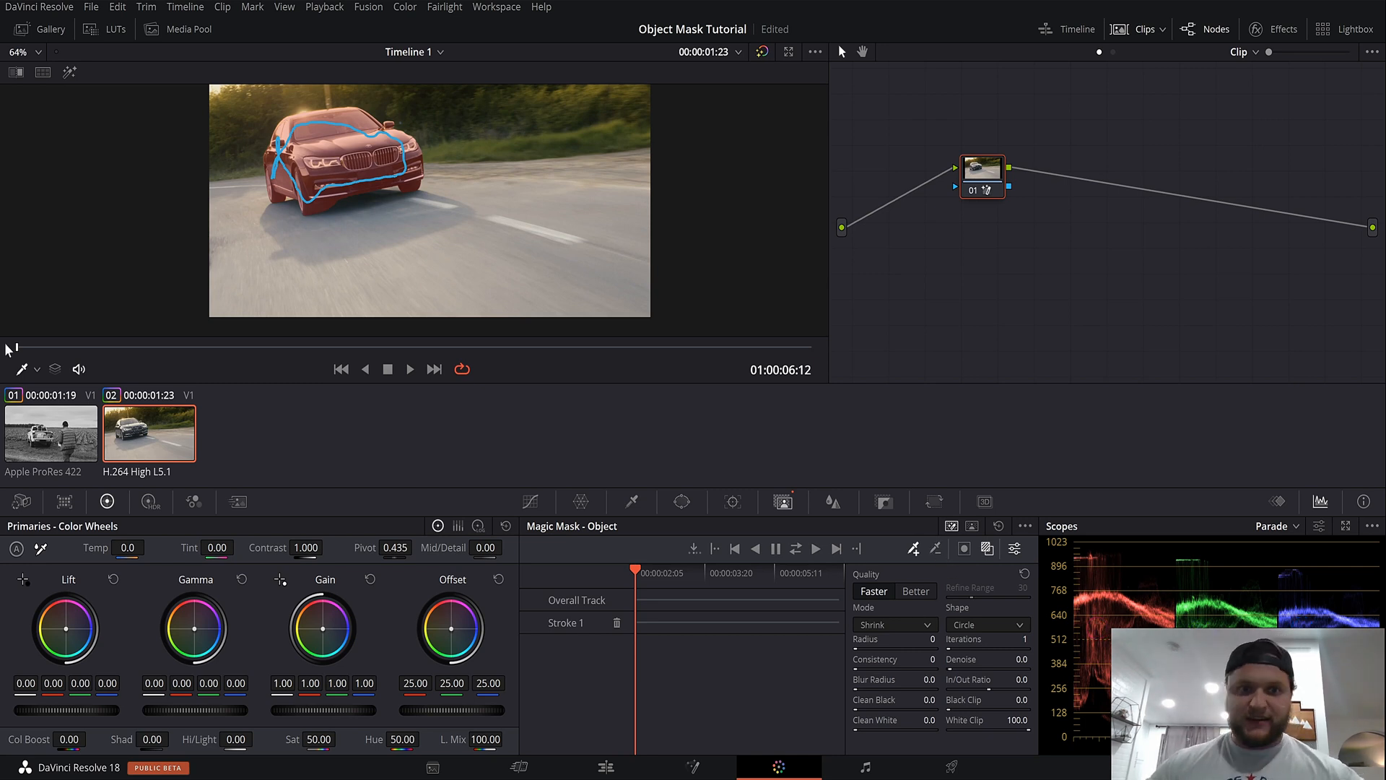
mouse_move(936, 556)
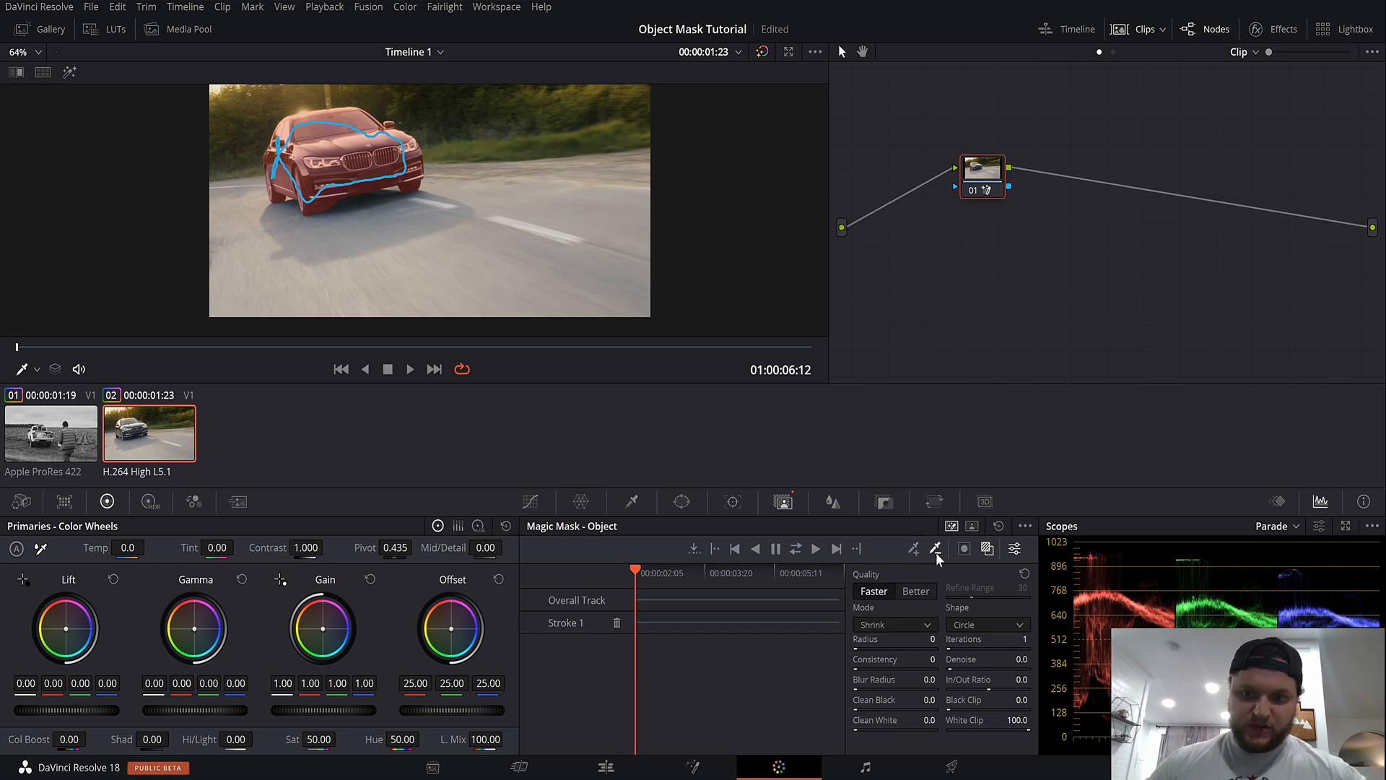
- Pick a Magic Mask stroke tool and paint four strokes over the car in clip 02
click(935, 547)
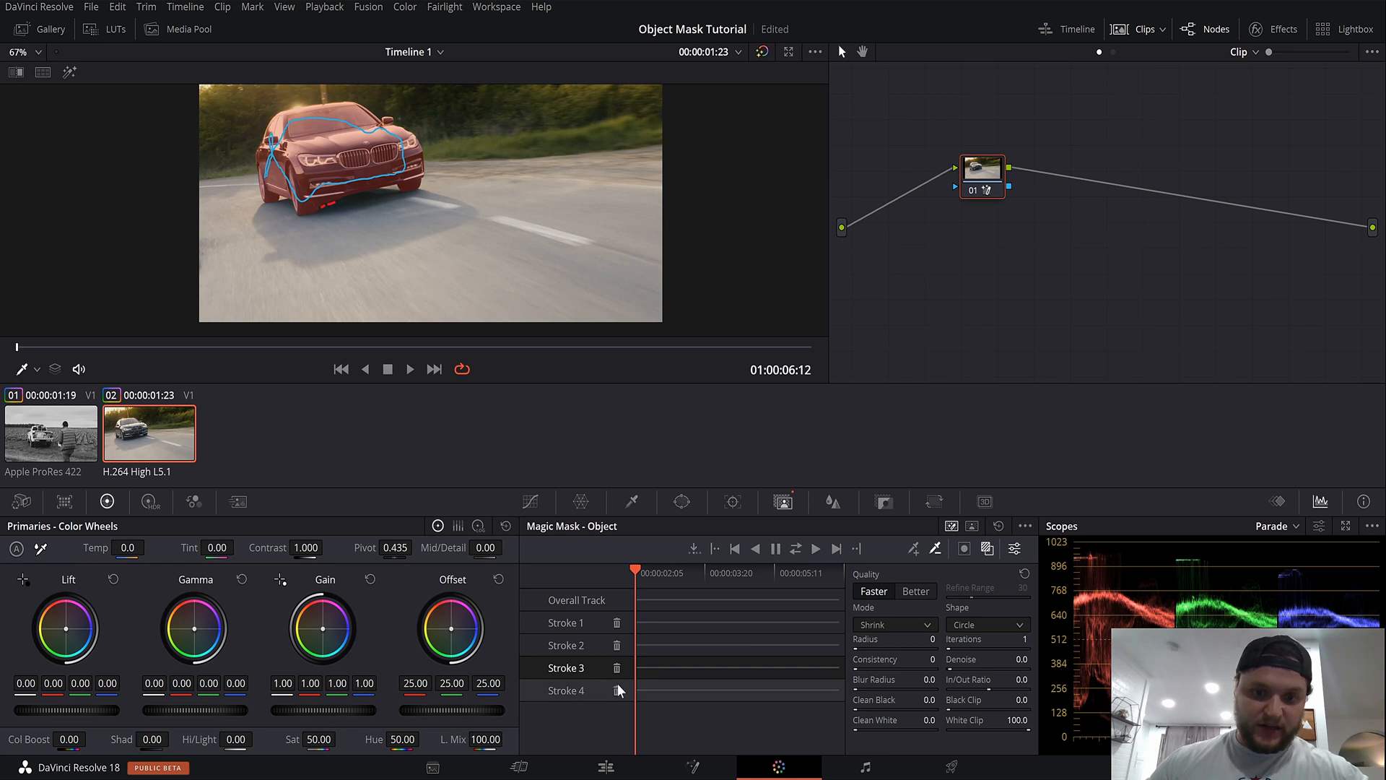
- Track the car mask, adjust Lift/Gain and Sat, and connect its key to the Alpha Output
click(615, 690)
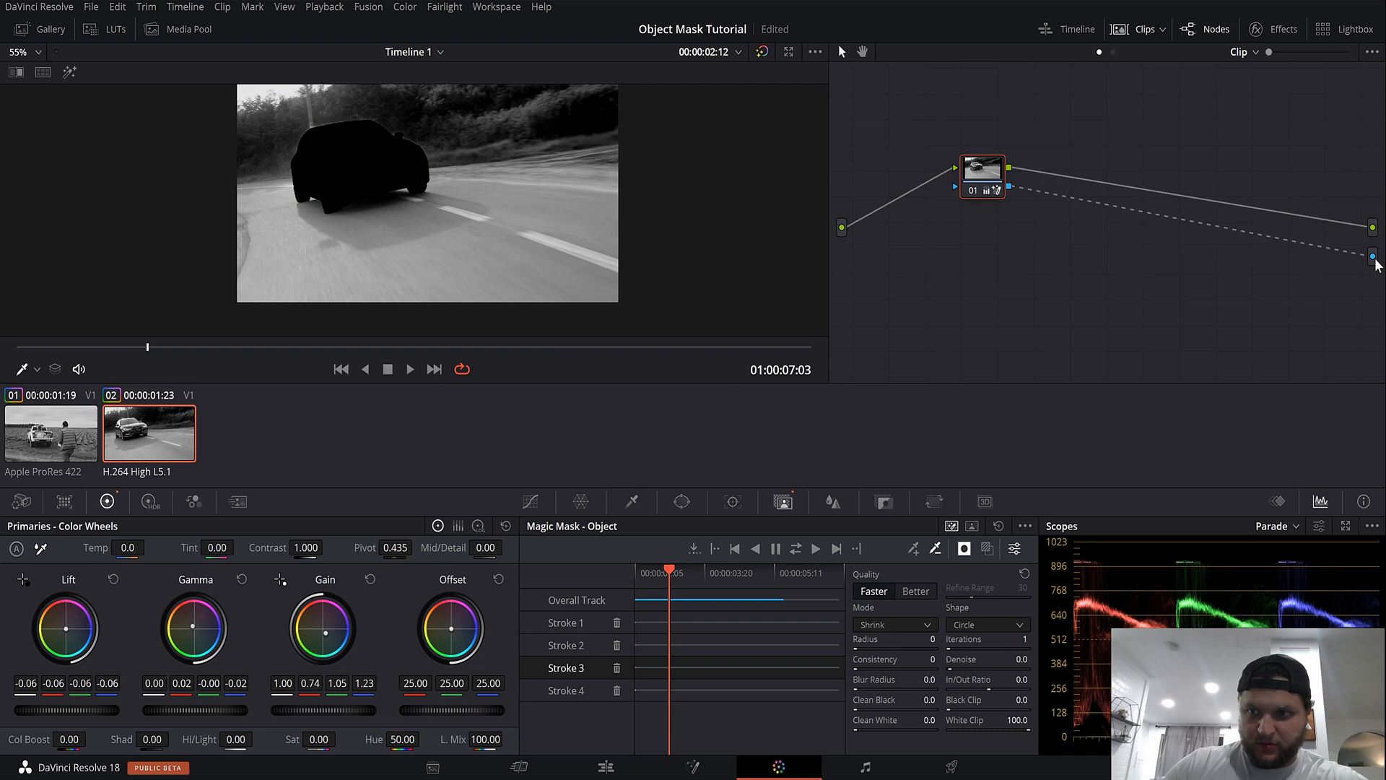
click(964, 548)
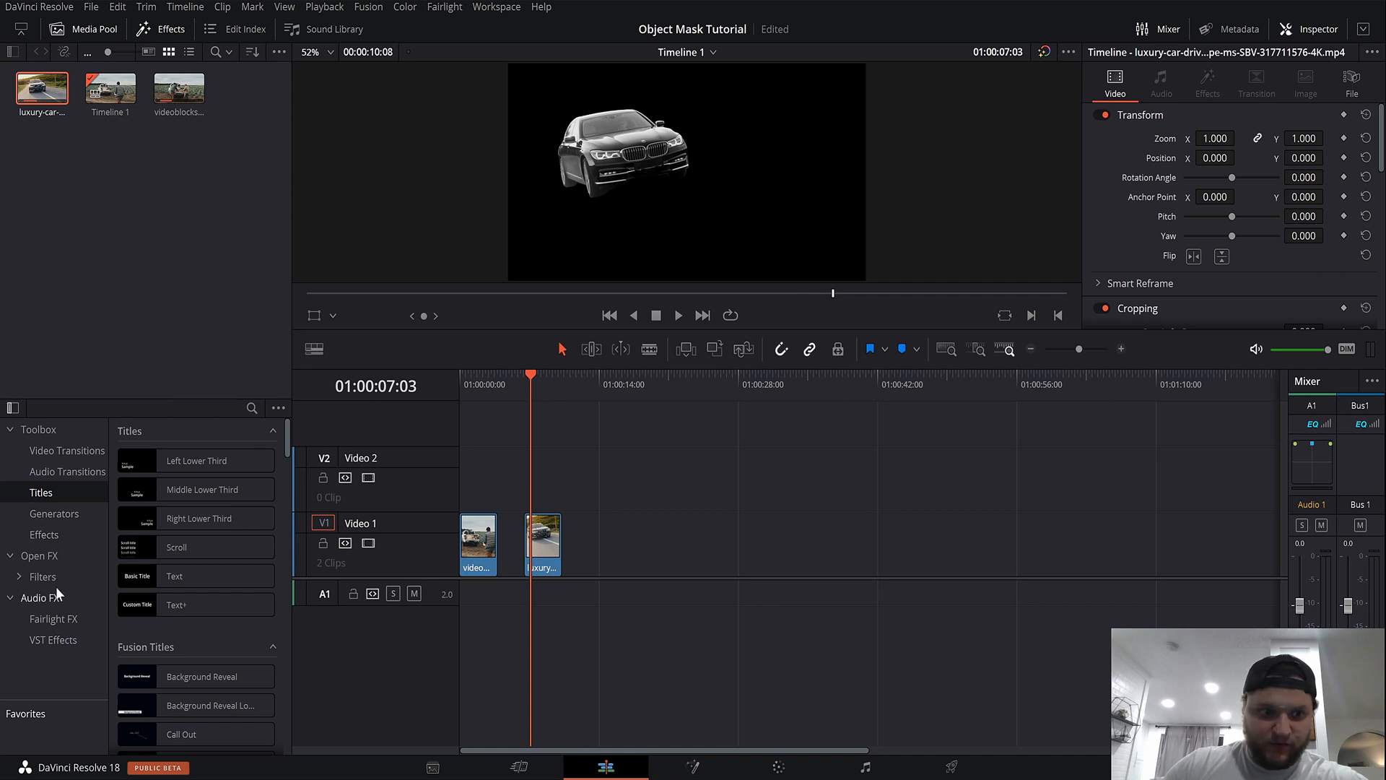
- Place a Solid Color generator on V1 beneath the car and make it light blue
click(55, 513)
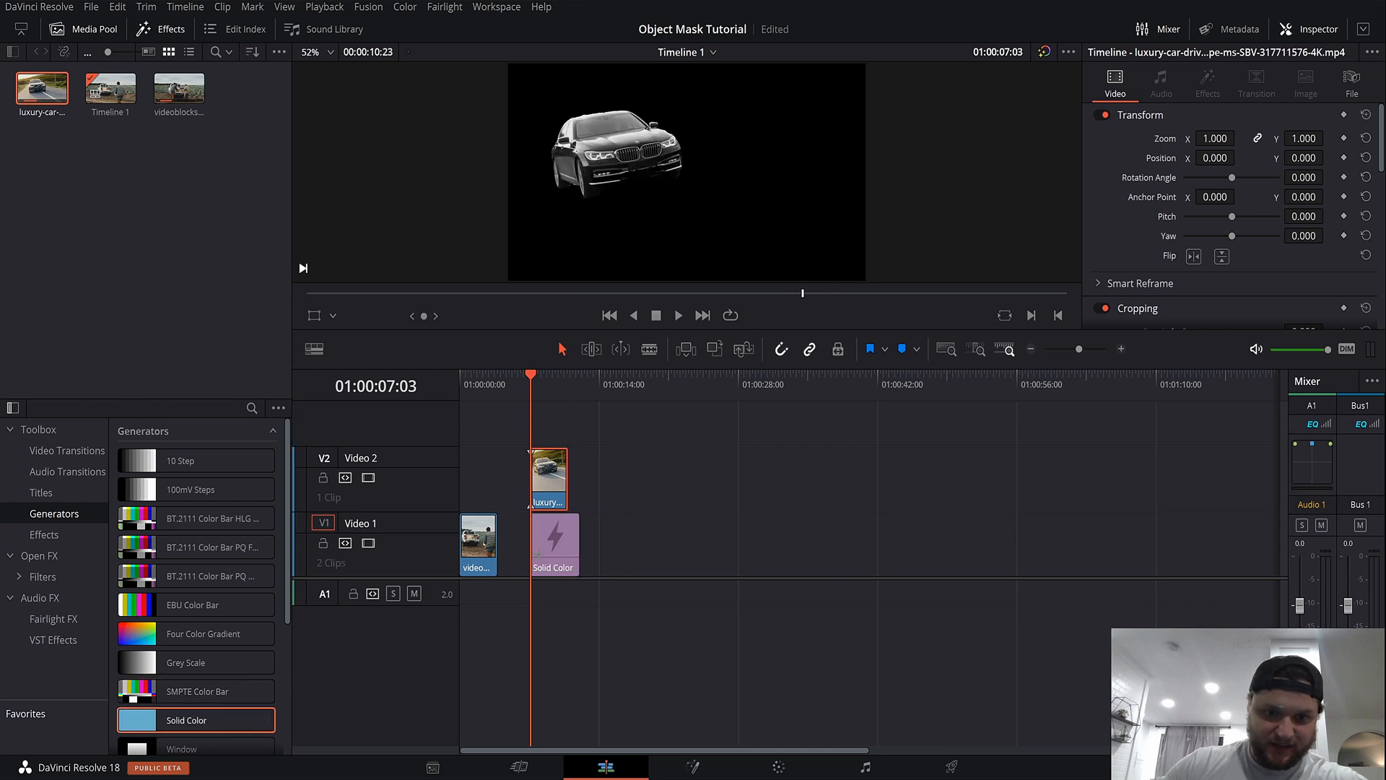
click(553, 542)
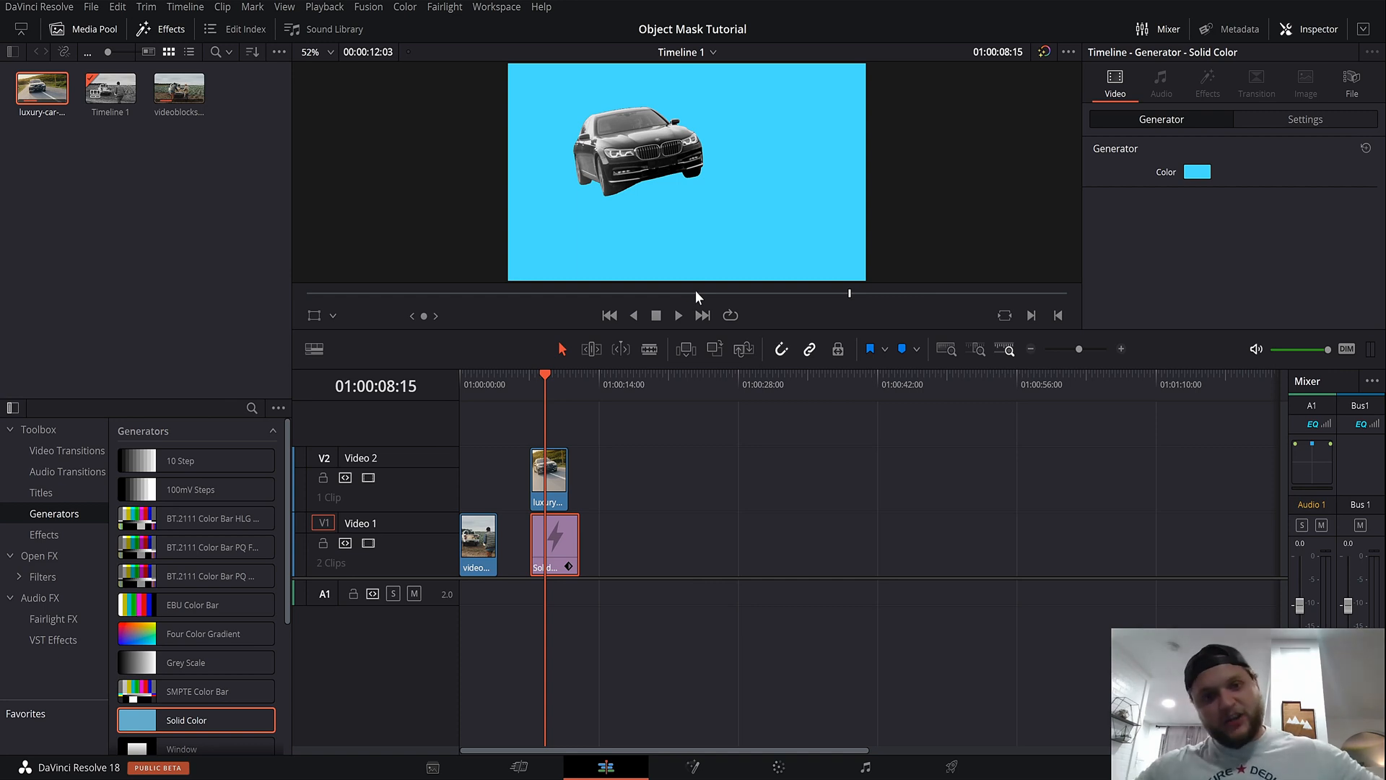
mouse_move(796, 767)
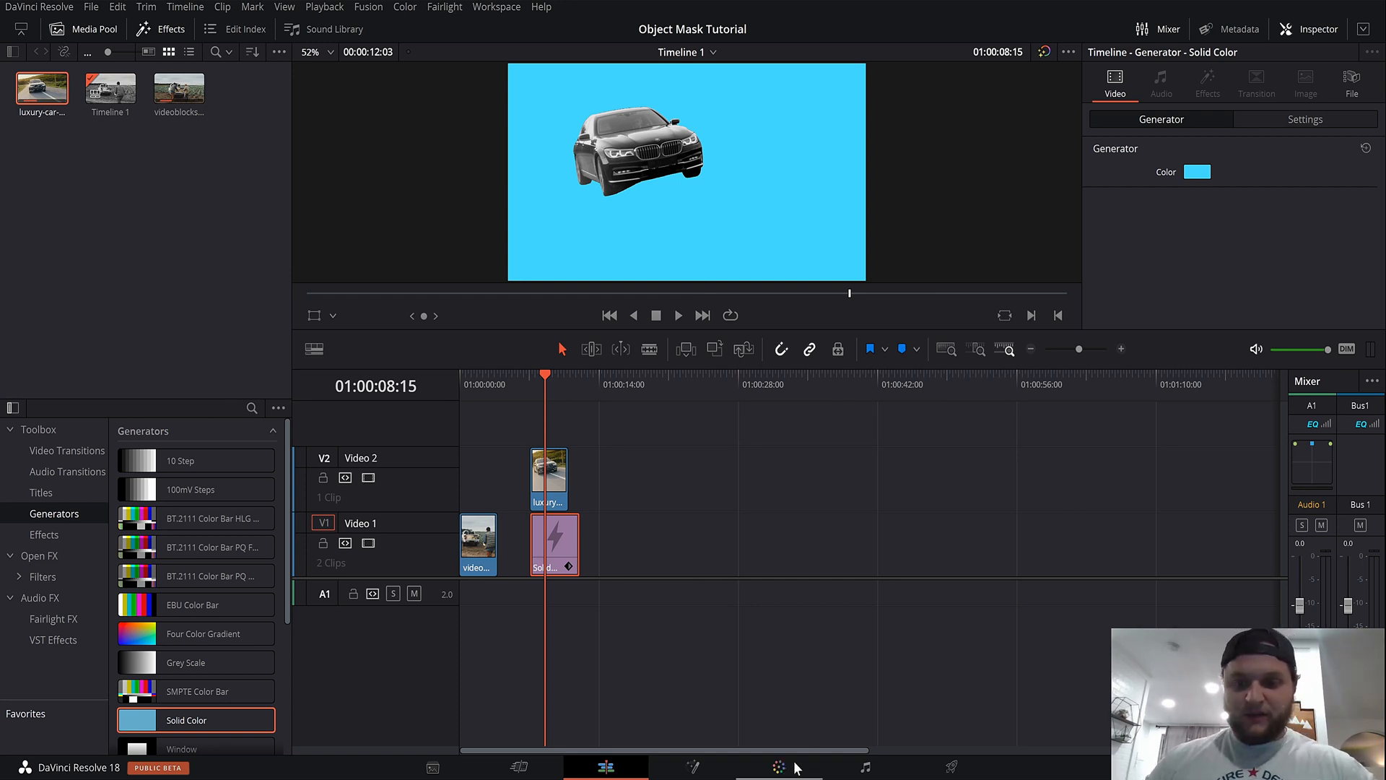
click(779, 766)
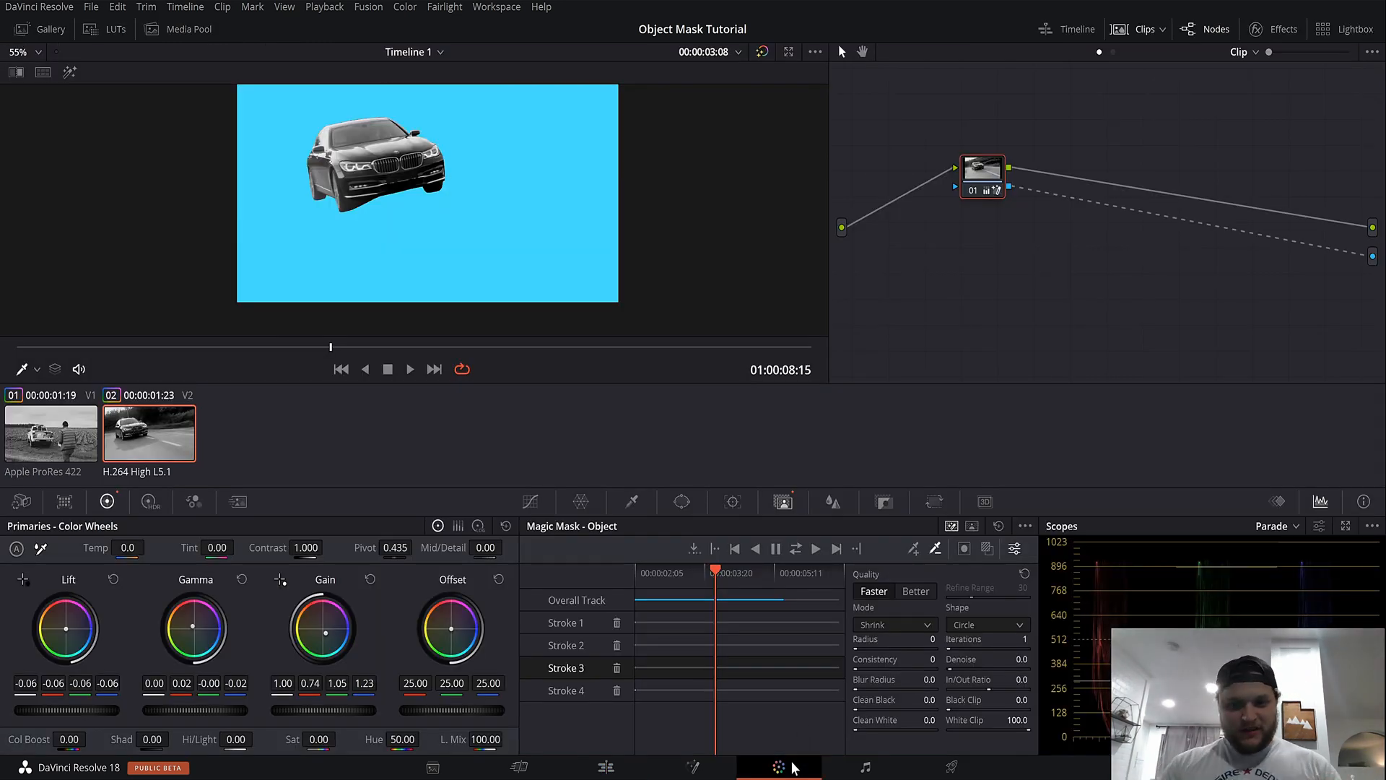